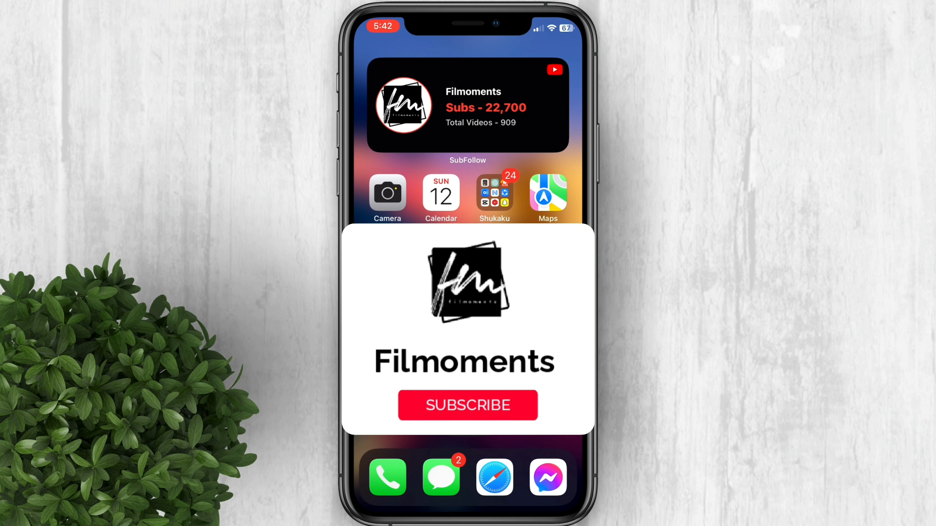
Launch Chrome from the home screen and bring up its three-dot main menu
click(467, 404)
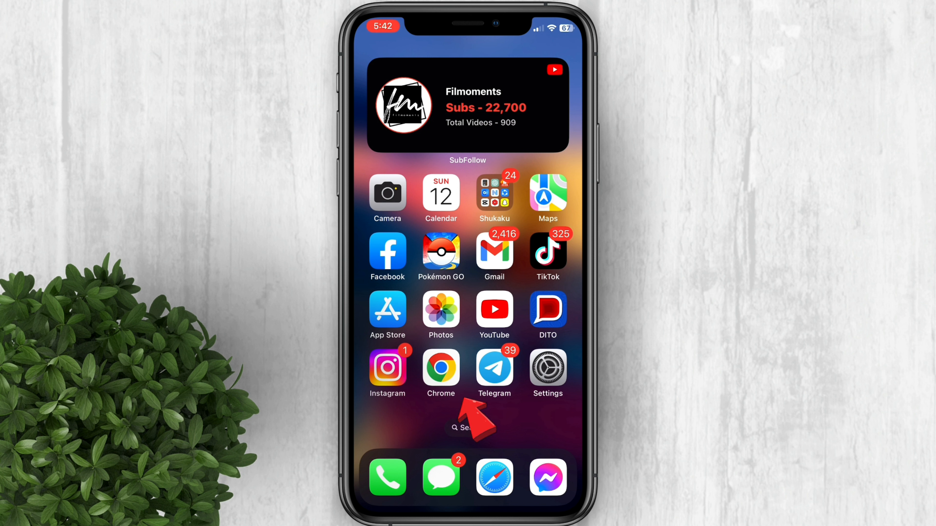
click(441, 366)
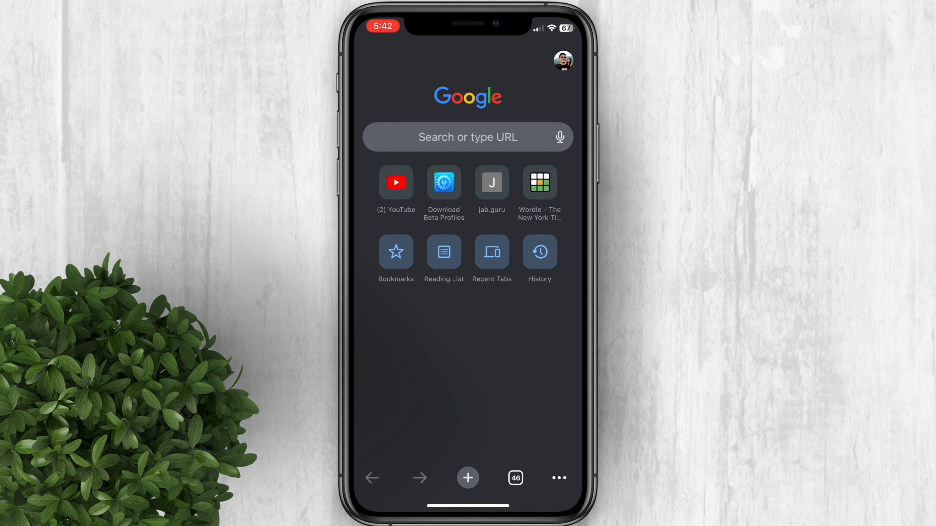
click(556, 478)
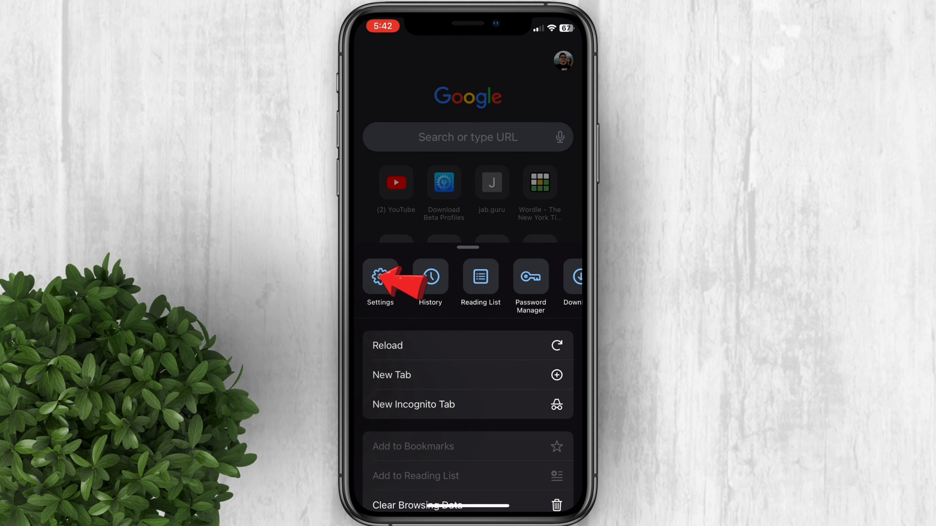
In Settings, switch the Discover toggle so 'Discover – Off' appears below the shortcuts
click(380, 278)
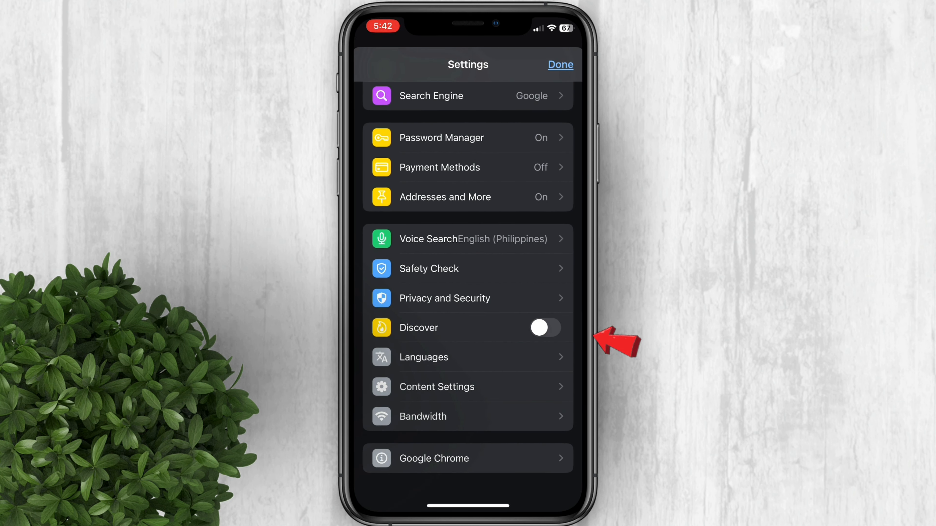
click(559, 64)
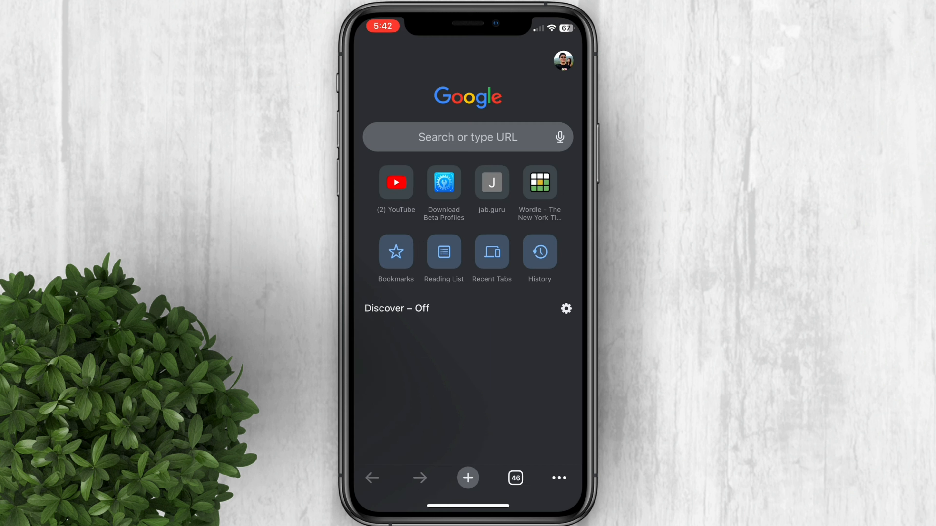
Turn Discover on from its gear options and scroll through the news feed
click(564, 308)
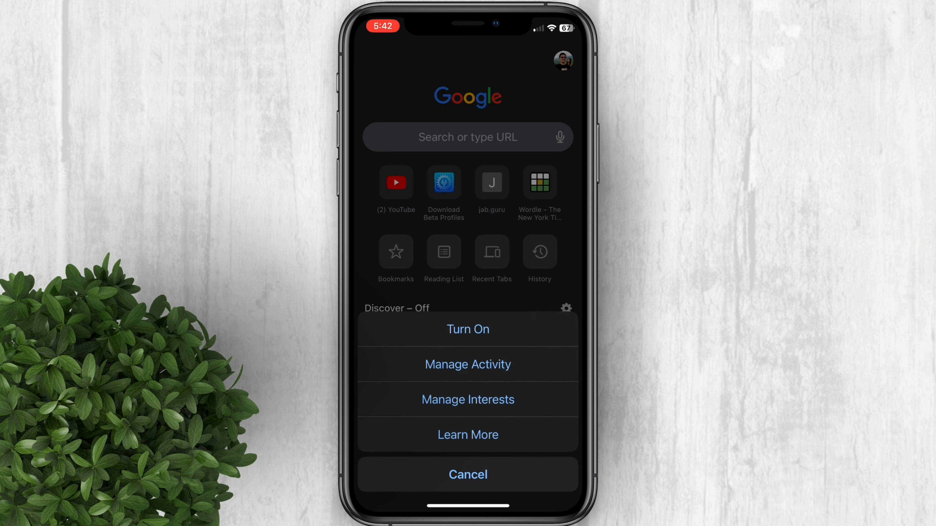
click(468, 474)
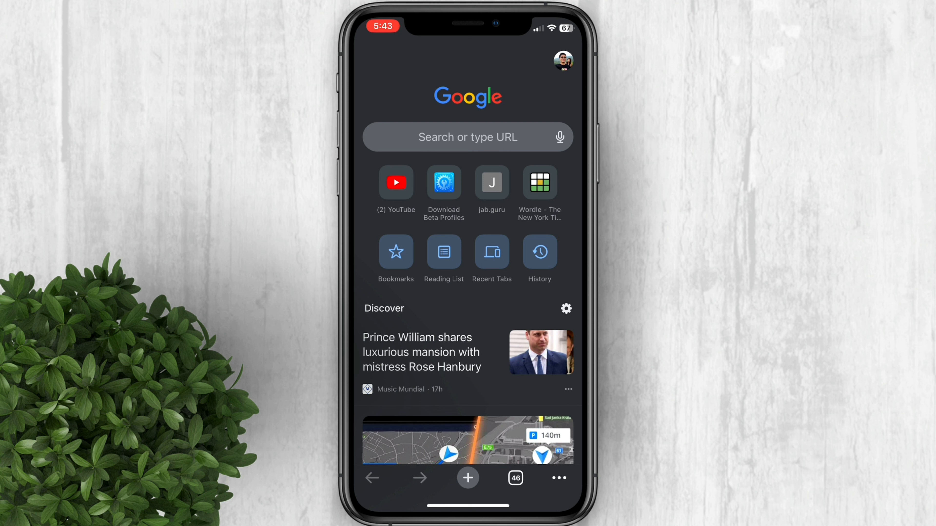
scroll(down, 3)
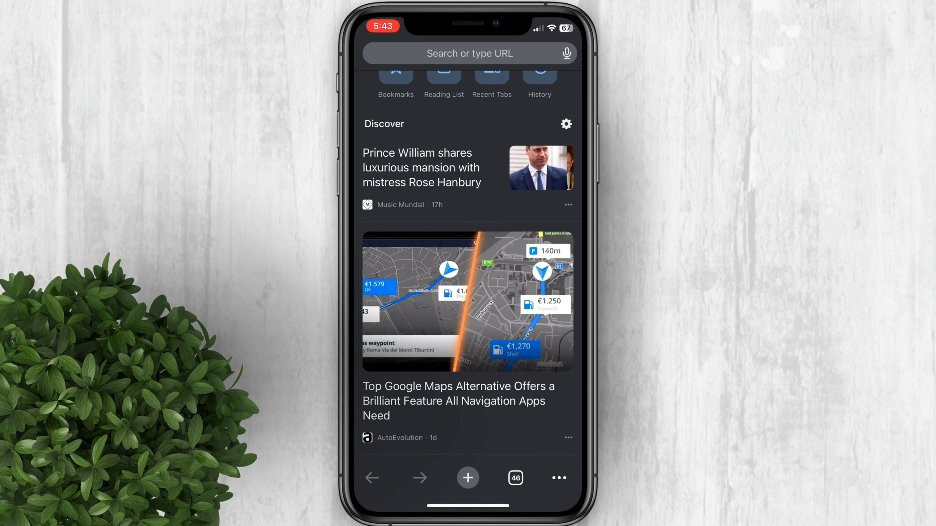
scroll(down, 3)
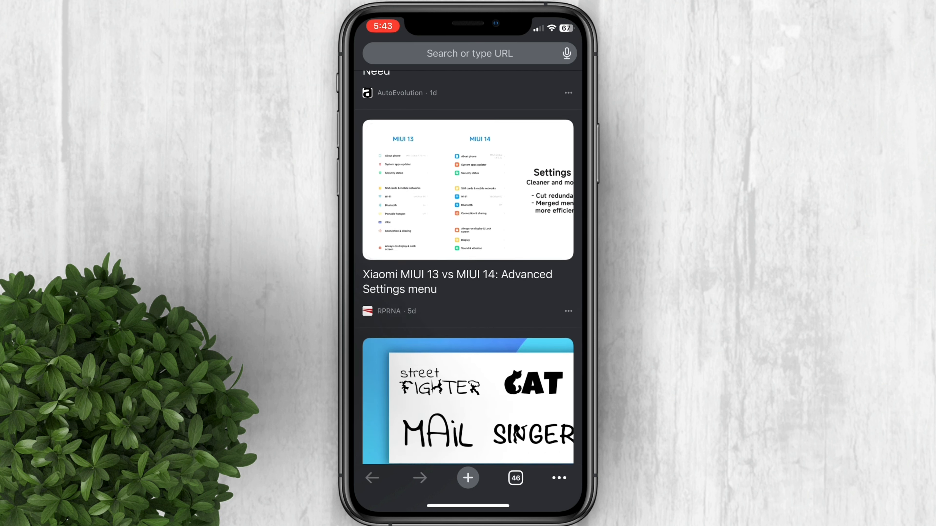